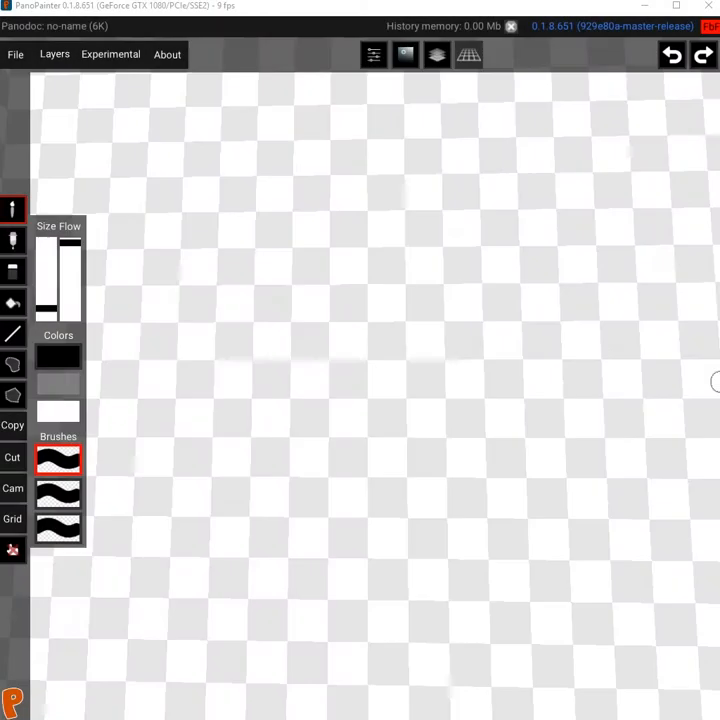
pyautogui.moveTo(316, 374)
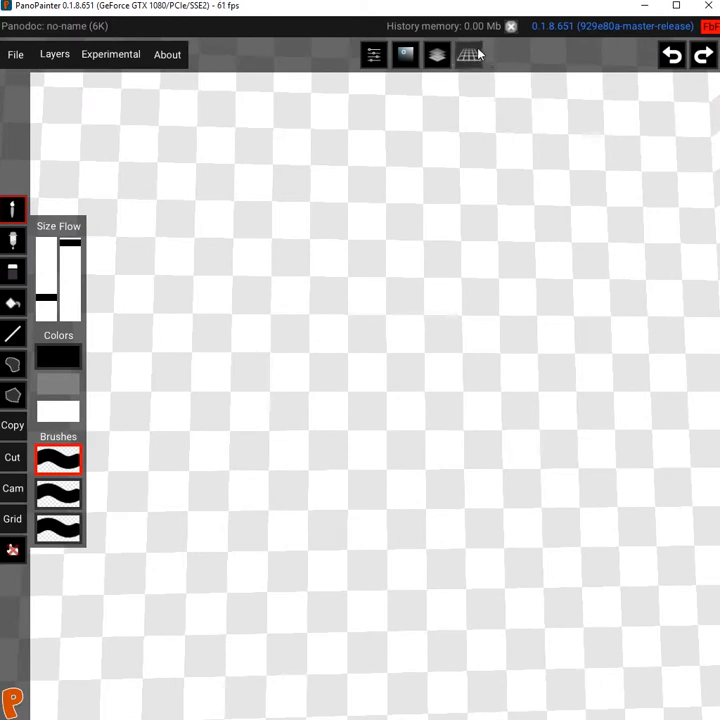
pyautogui.moveTo(466, 508)
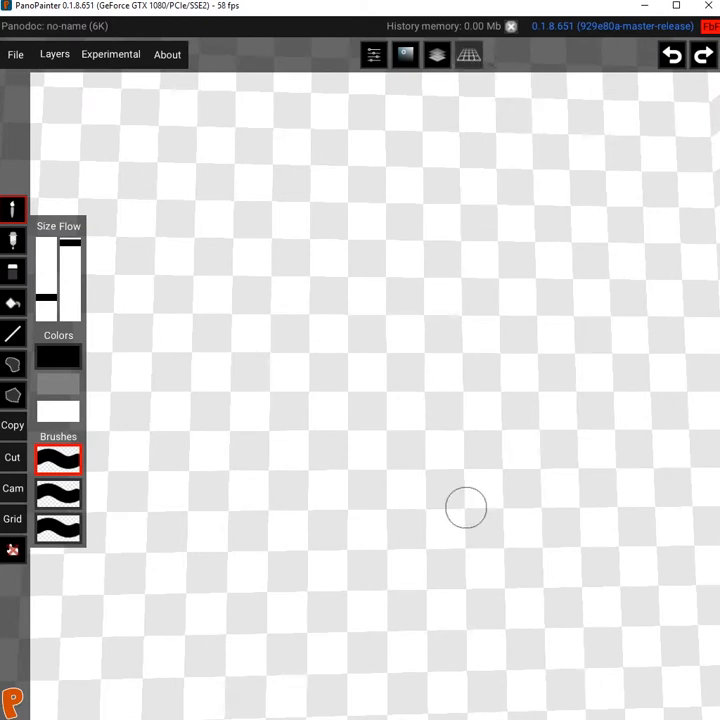
pyautogui.moveTo(358, 428)
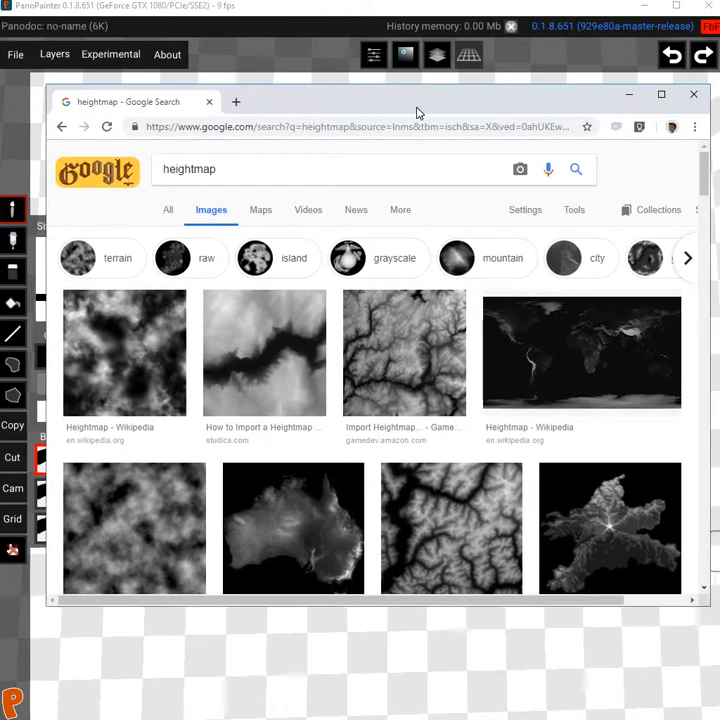
# - Browse the Google Images 'heightmap' results, then minimize the browser to show the blank canvas
pyautogui.scroll(-3)
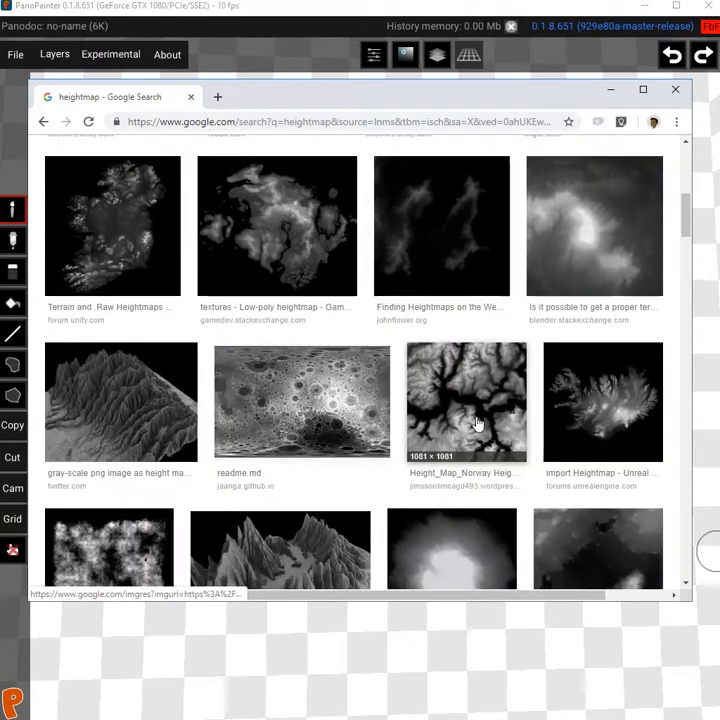
pyautogui.moveTo(474, 414)
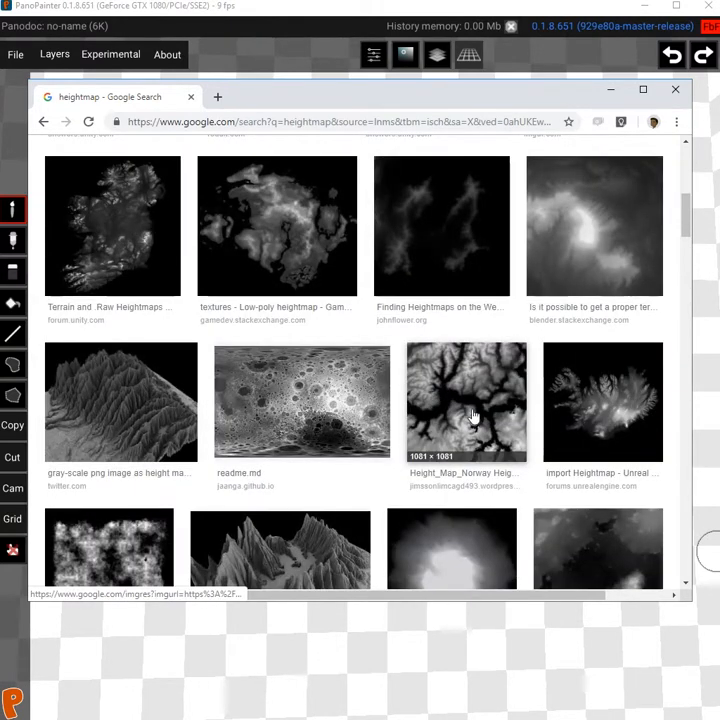
pyautogui.scroll(3)
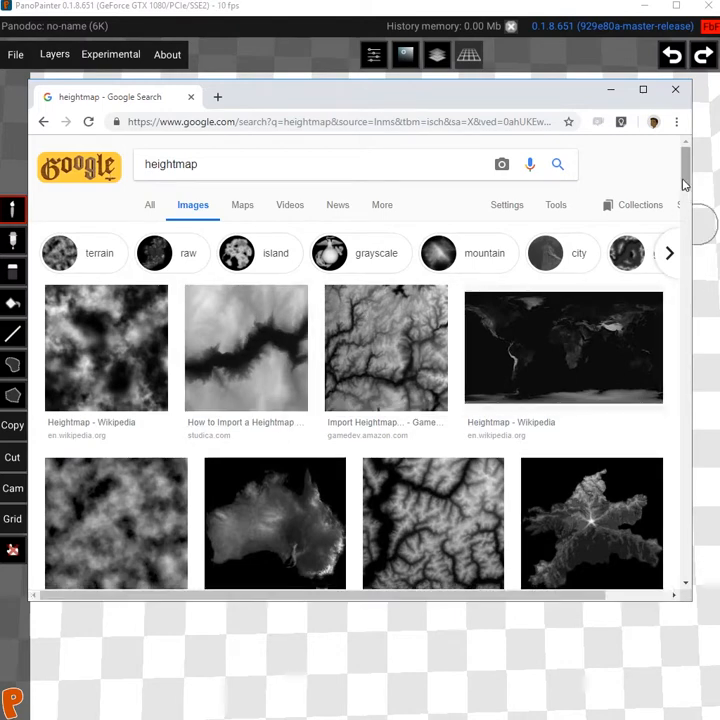
pyautogui.scroll(-3)
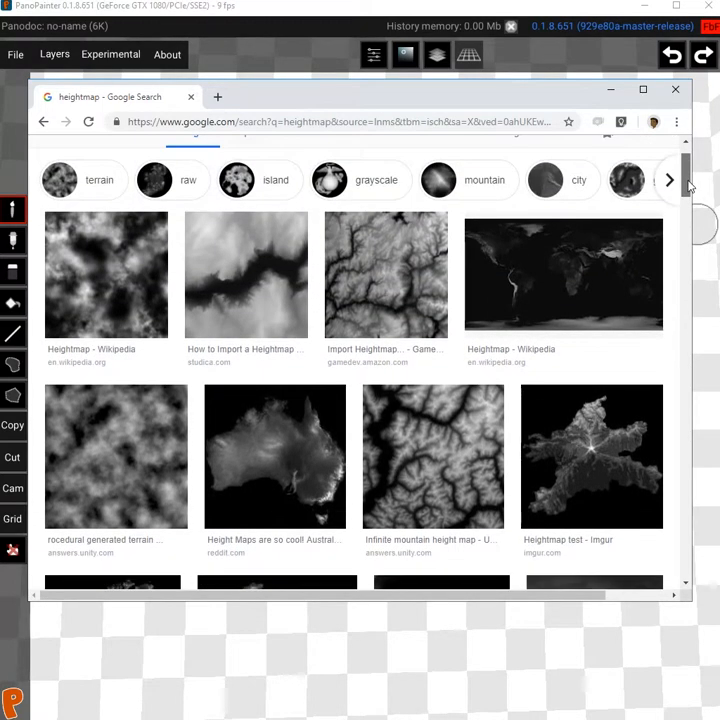
pyautogui.scroll(3)
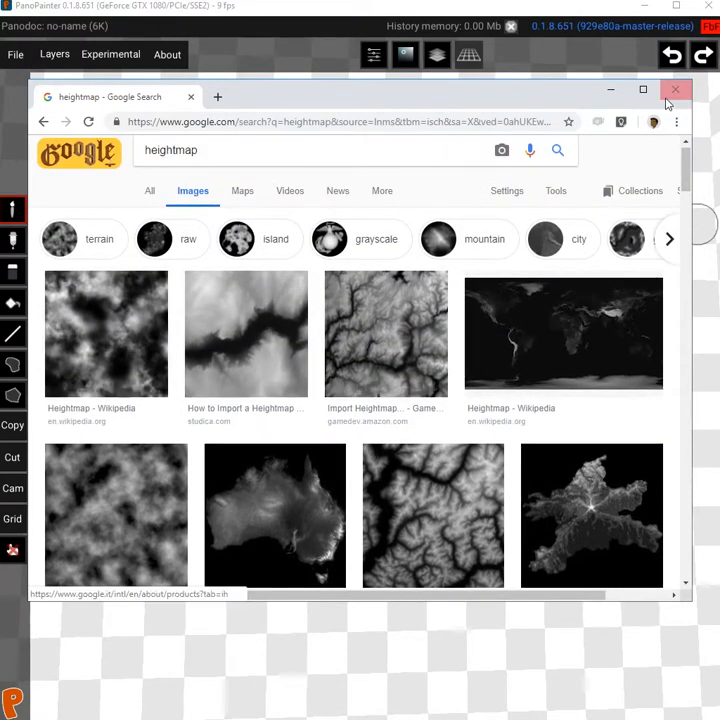
pyautogui.click(676, 90)
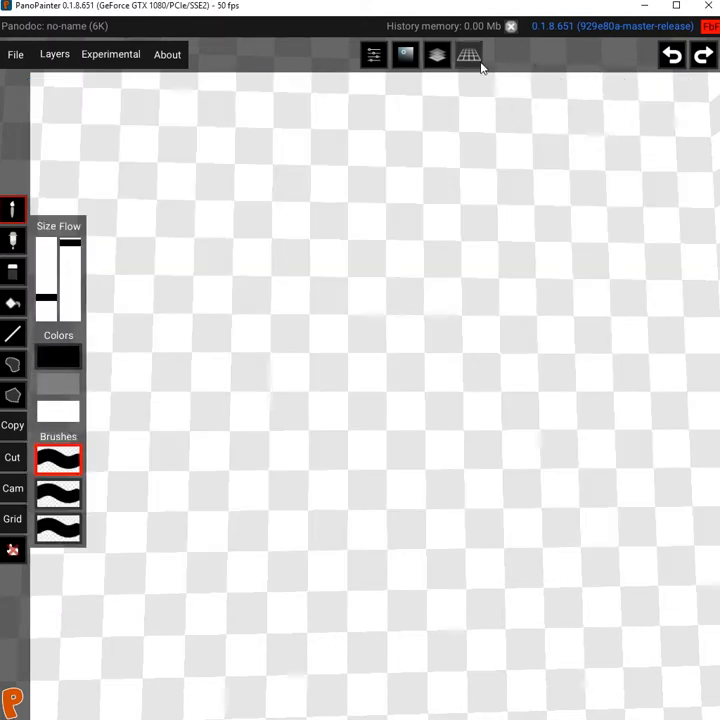
# - Show the 3D ground grid and leave its Grids settings panel open
pyautogui.click(468, 56)
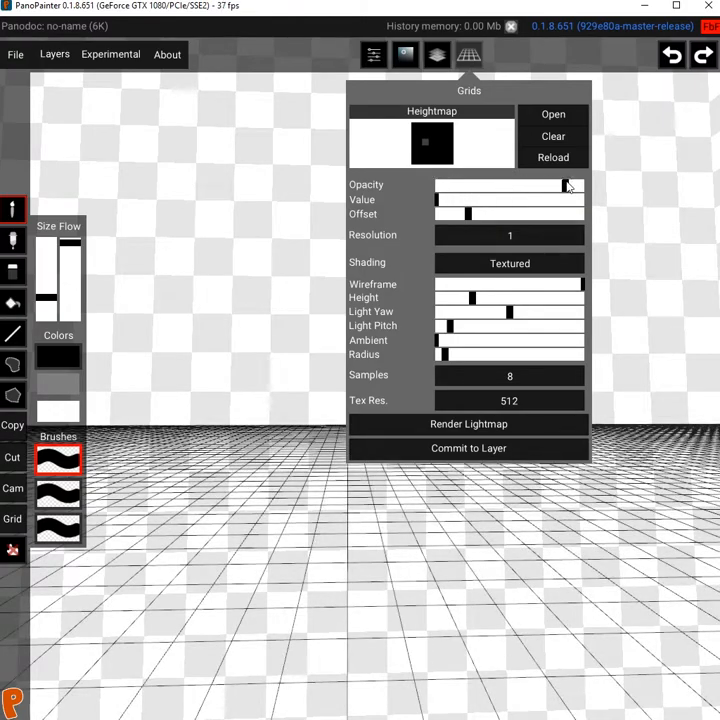
pyautogui.click(468, 54)
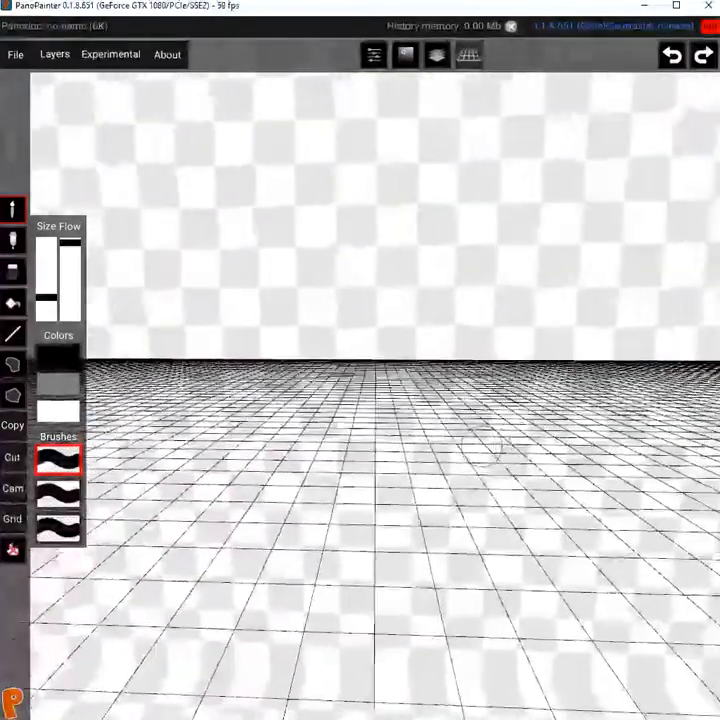
pyautogui.click(468, 56)
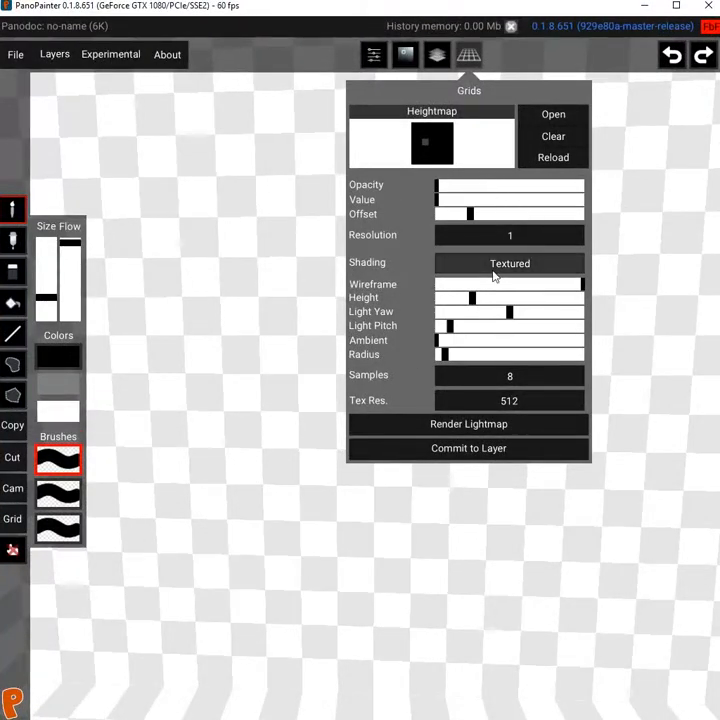
# - Load a heightmap image from the heightmaps folder, raising mountains, and change the terrain shading mode
pyautogui.click(552, 112)
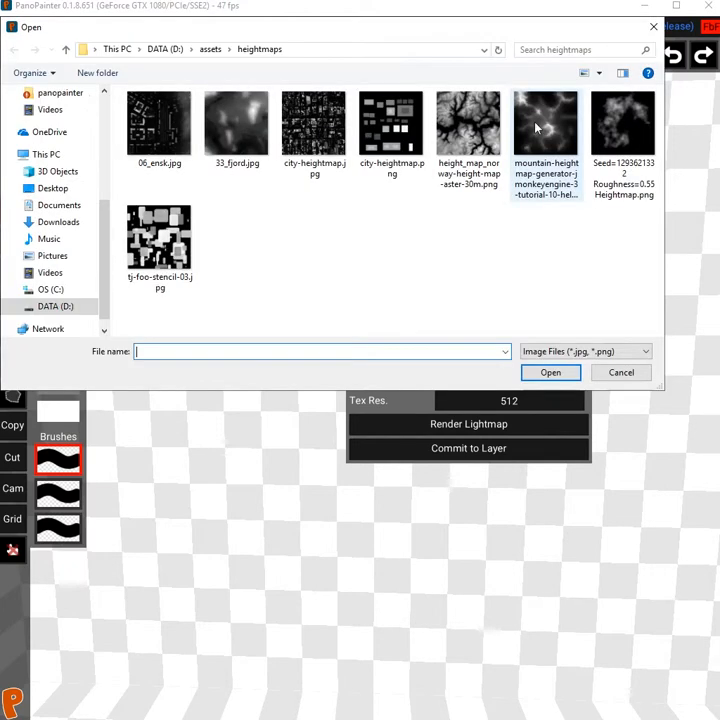
pyautogui.click(620, 372)
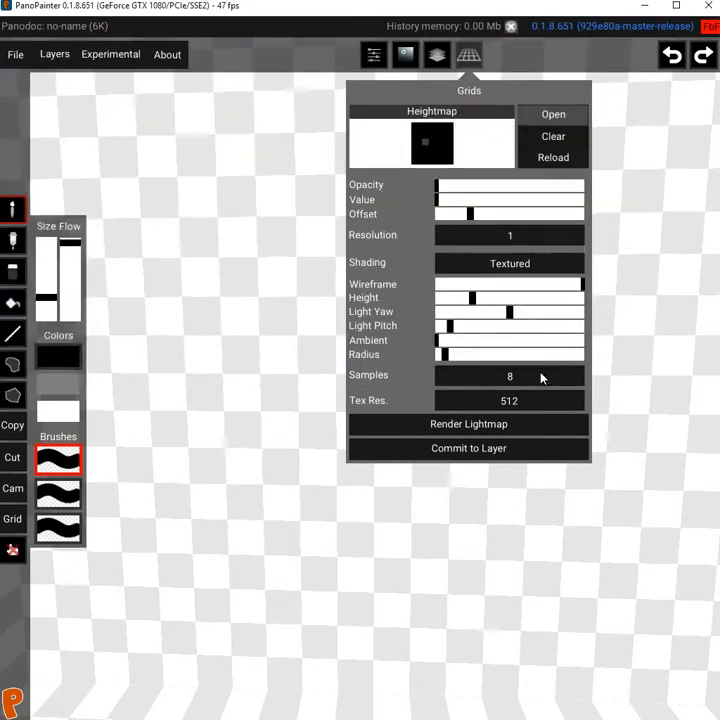
pyautogui.click(552, 112)
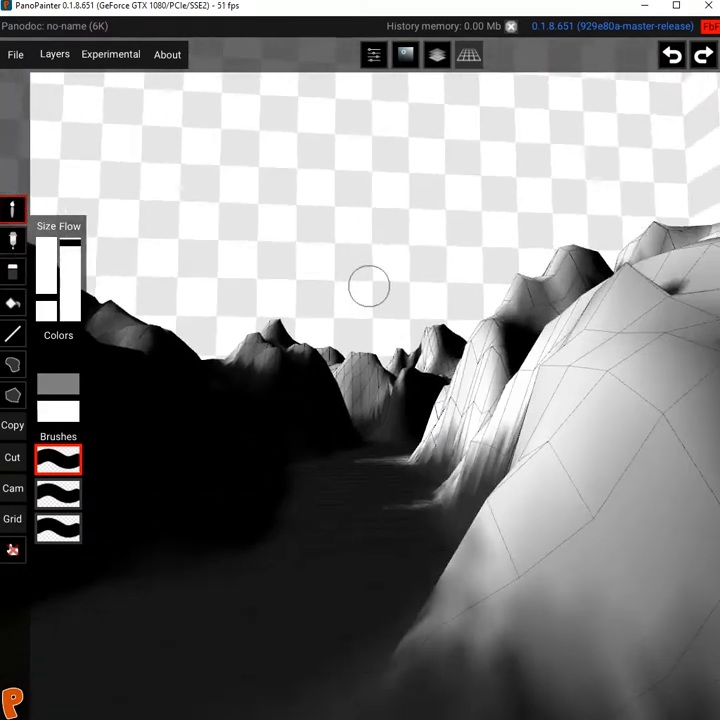
pyautogui.click(468, 54)
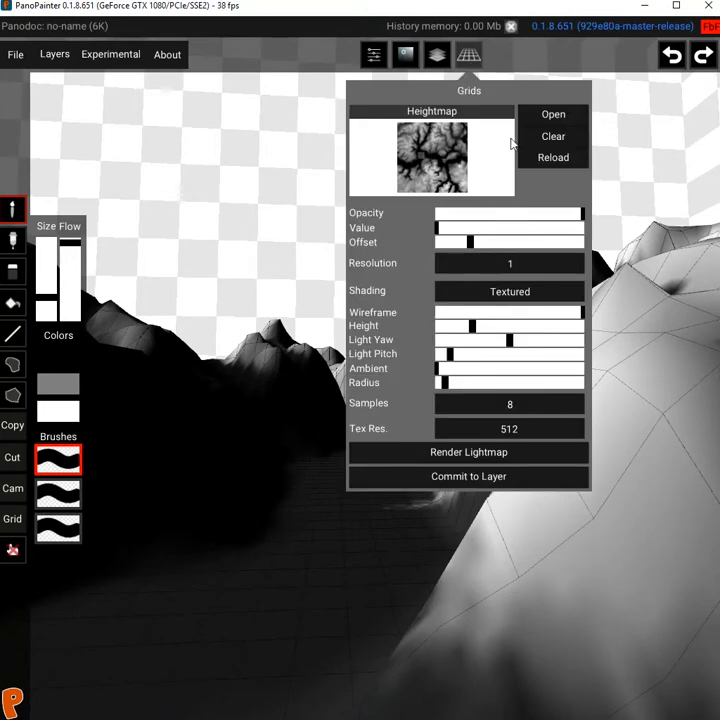
pyautogui.click(510, 292)
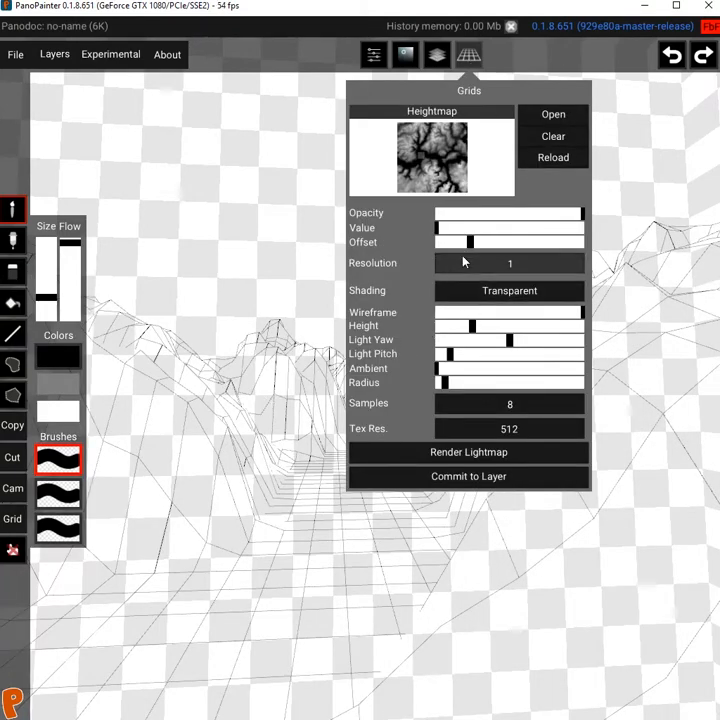
# - Step the terrain mesh Resolution field until it reads 2
pyautogui.click(510, 264)
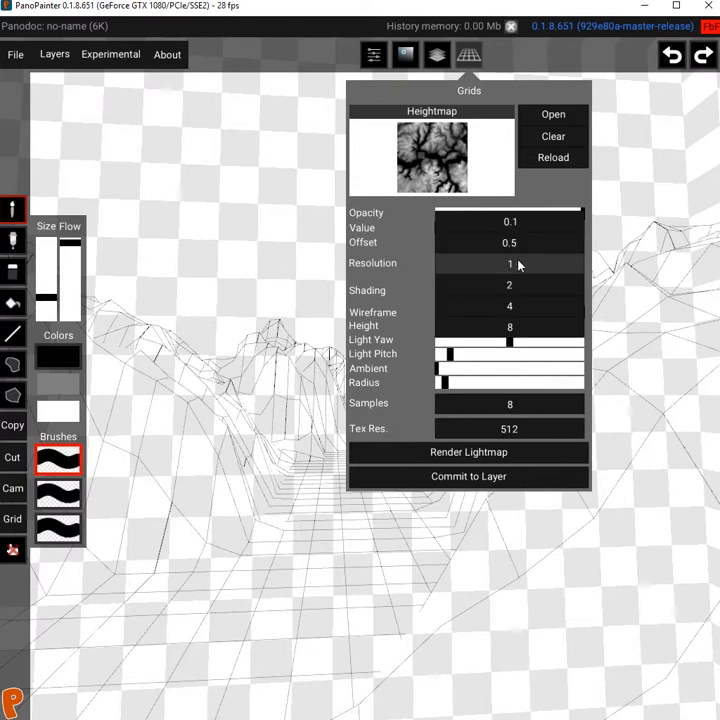
pyautogui.moveTo(528, 290)
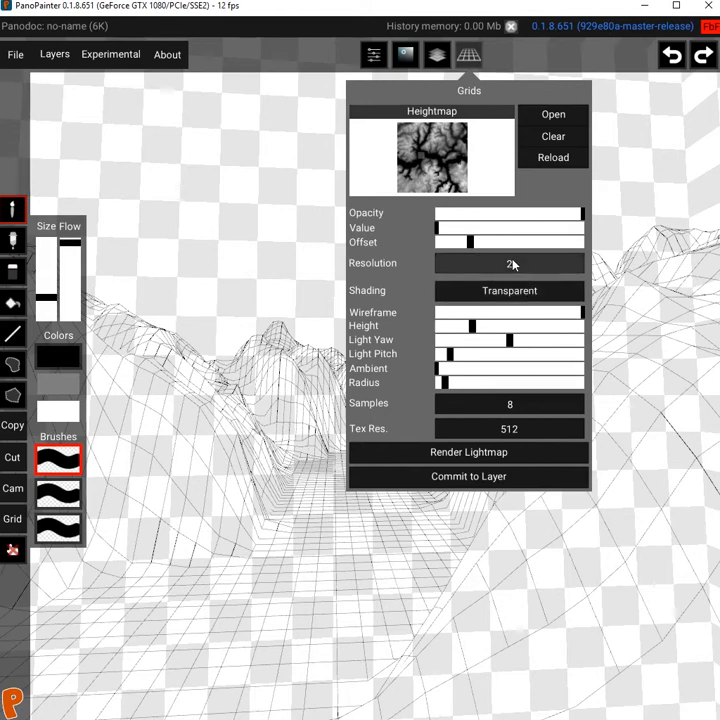
pyautogui.click(510, 264)
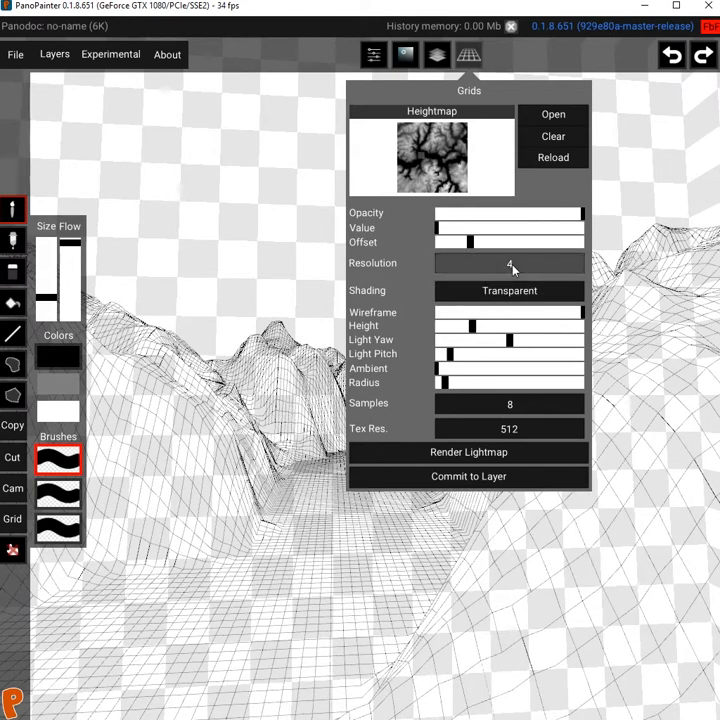
pyautogui.click(510, 264)
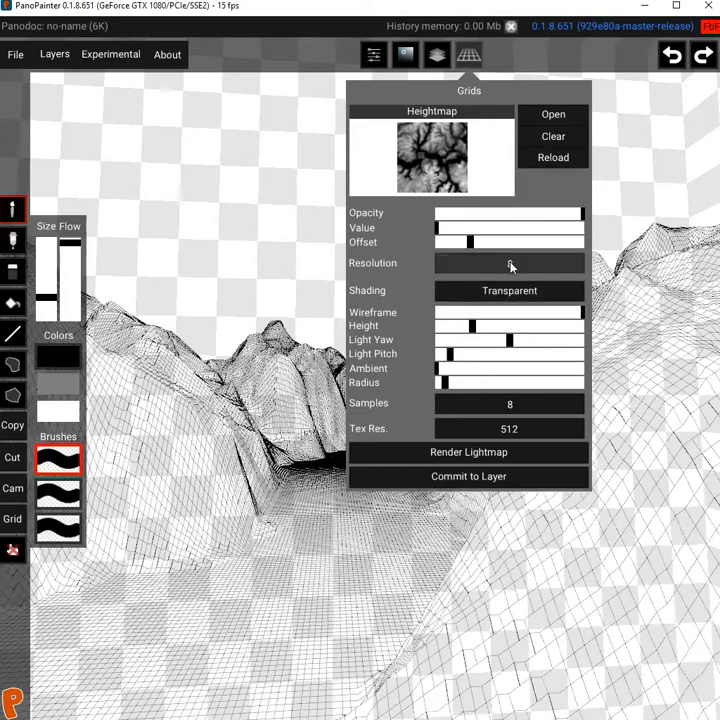
pyautogui.click(510, 264)
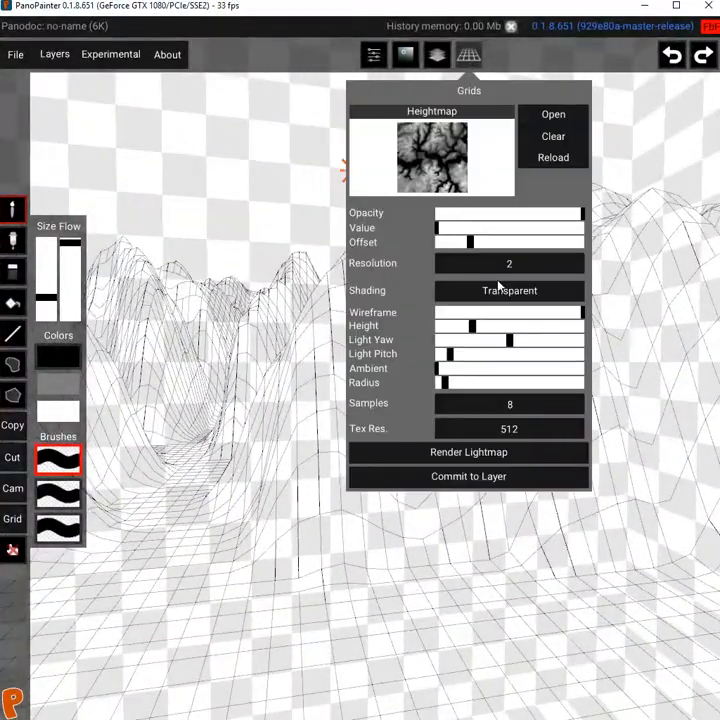
# - Switch terrain shading from Transparent to solid and adjust the Wireframe strength
pyautogui.click(510, 292)
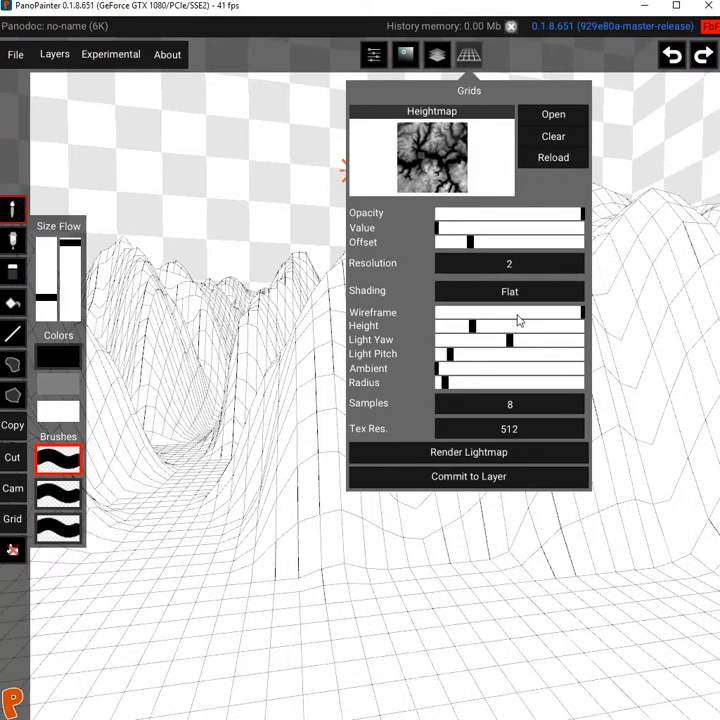
pyautogui.click(510, 292)
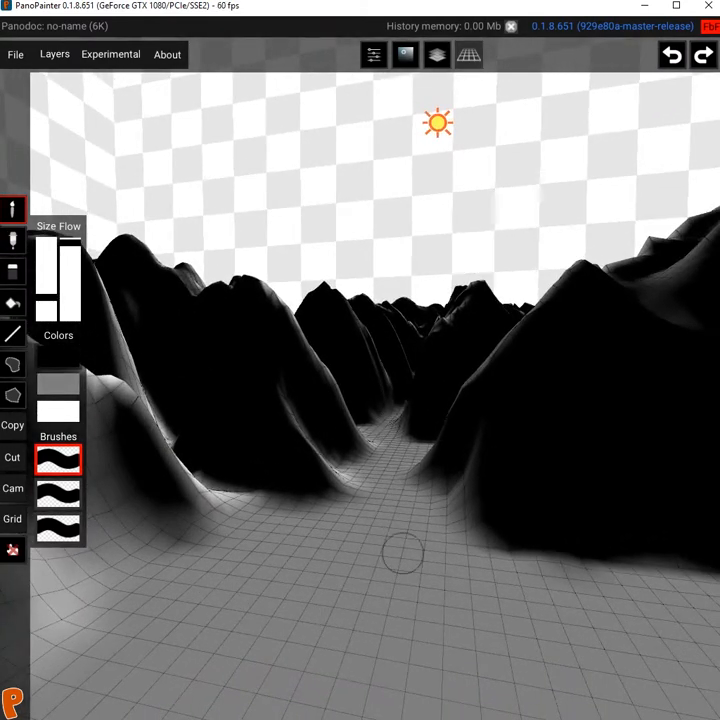
# - Toggle the Grids panel so its settings sit over the solid-shaded mountains
pyautogui.click(468, 56)
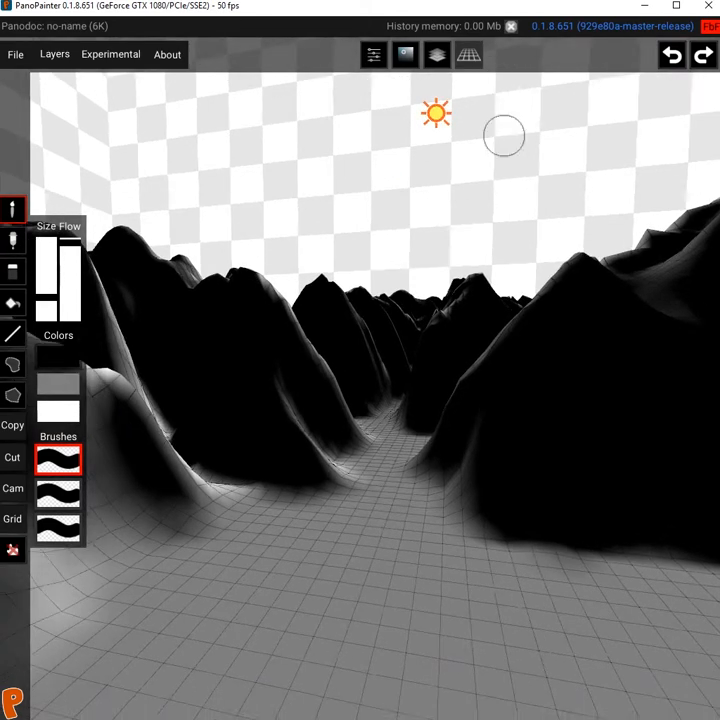
pyautogui.click(468, 56)
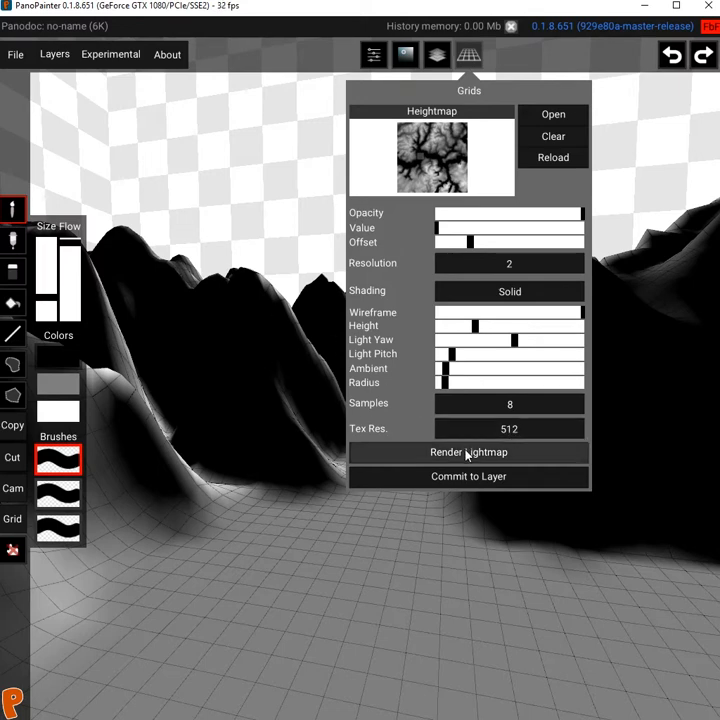
# - Render a lightmap onto the terrain and bring the Grids panel back up
pyautogui.click(468, 452)
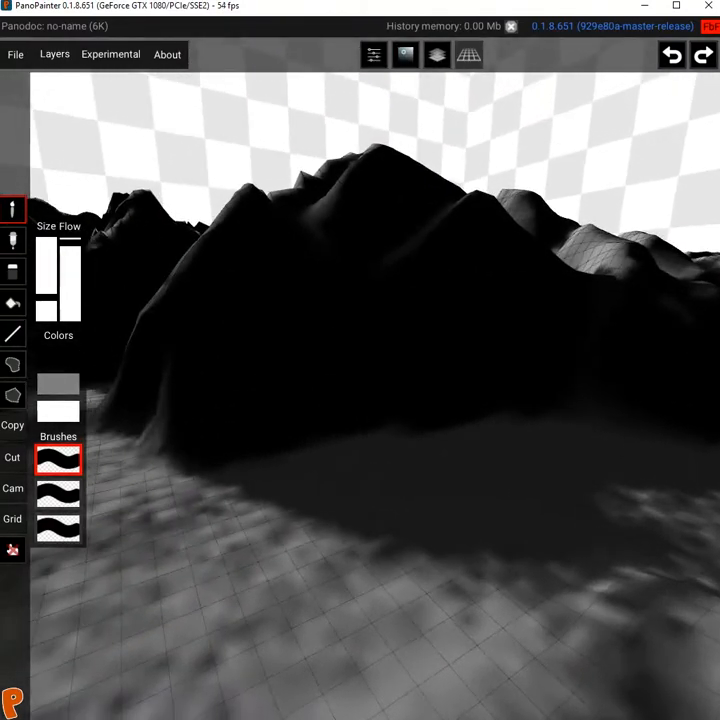
pyautogui.click(468, 54)
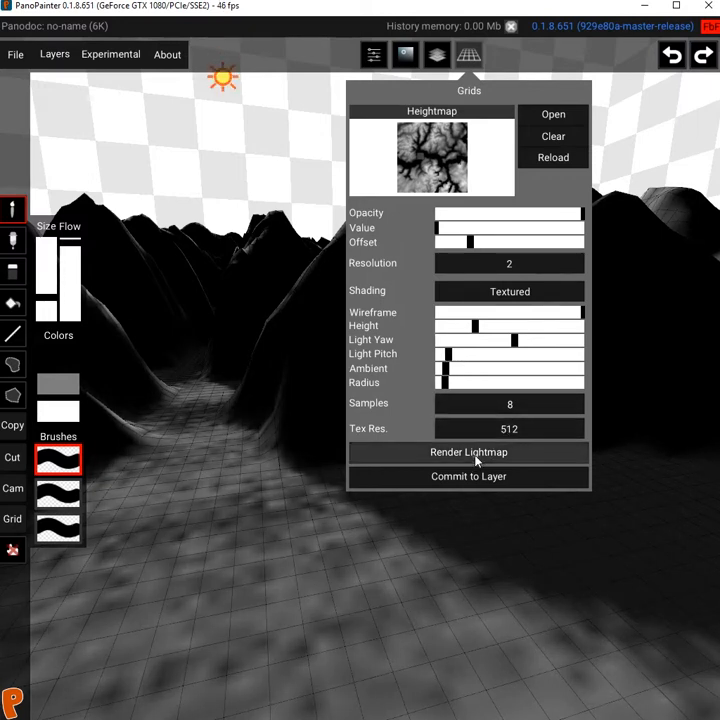
# - Re-render the lightmap with adjusted Ambient and Radius, then commit the lit terrain to the layer
pyautogui.click(468, 452)
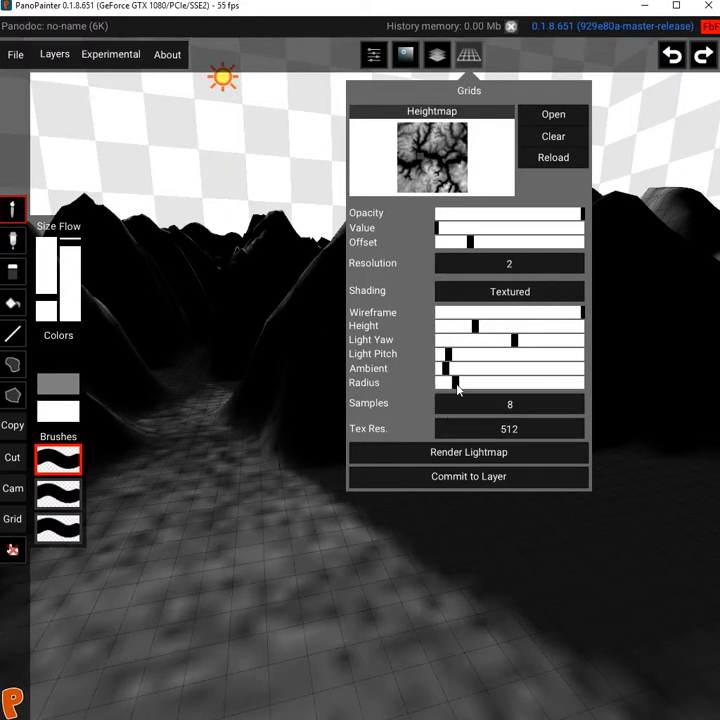
pyautogui.click(468, 452)
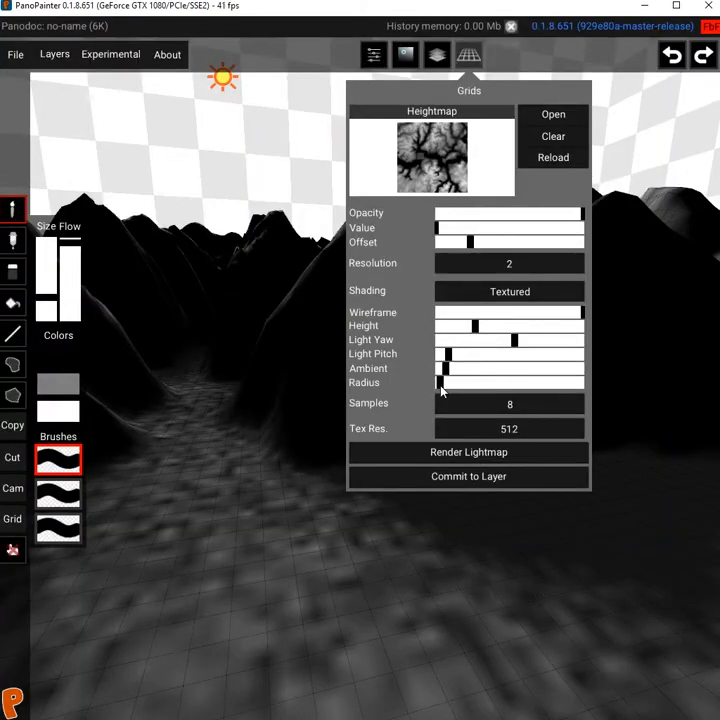
pyautogui.click(468, 452)
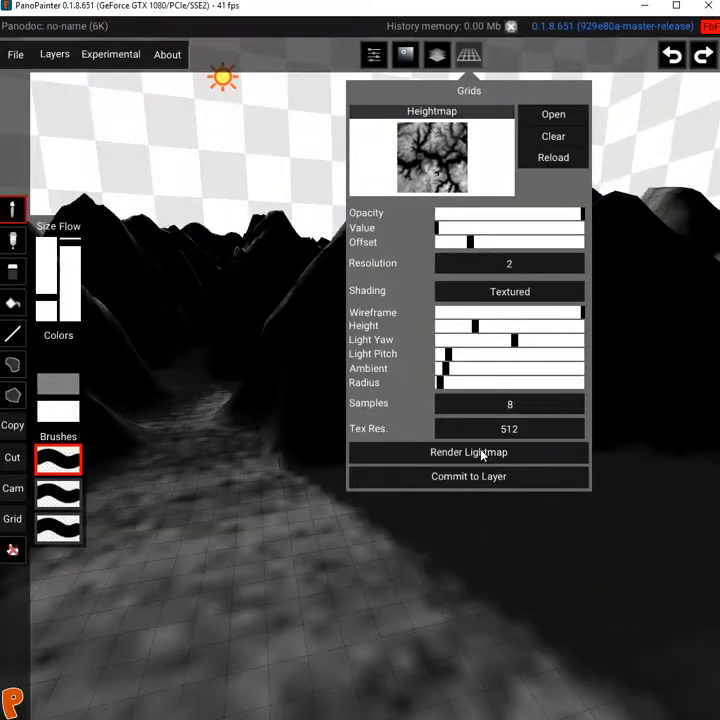
pyautogui.moveTo(488, 316)
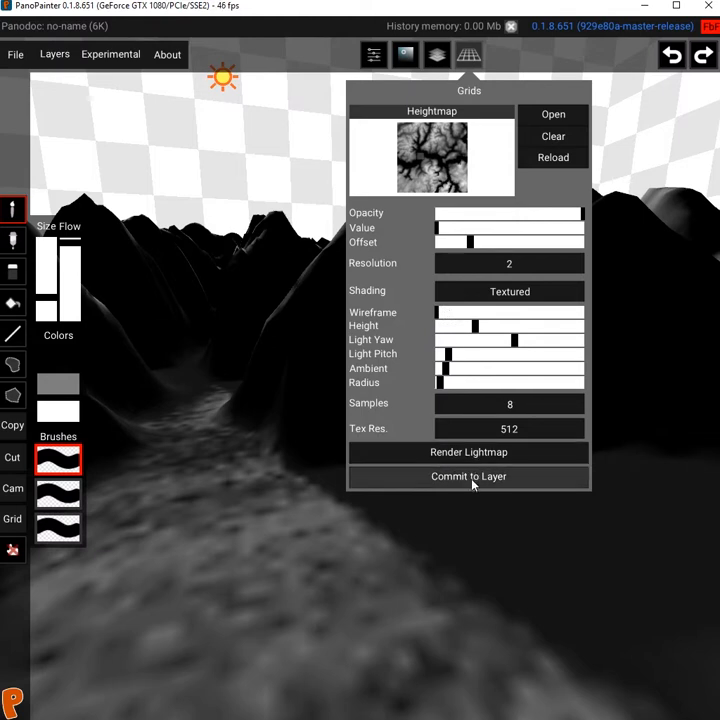
pyautogui.click(468, 476)
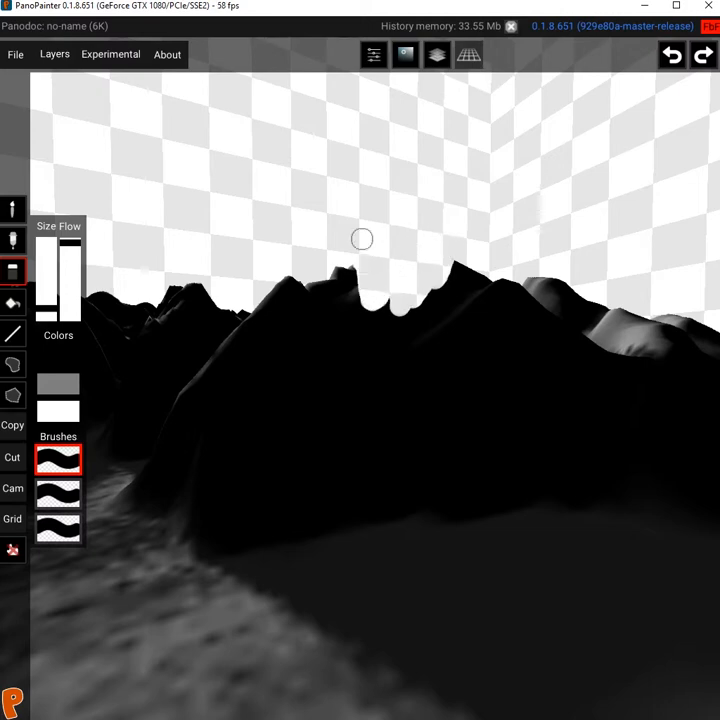
# - Clear the loaded heightmap and drag the Value slider to flatten the grid
pyautogui.click(468, 54)
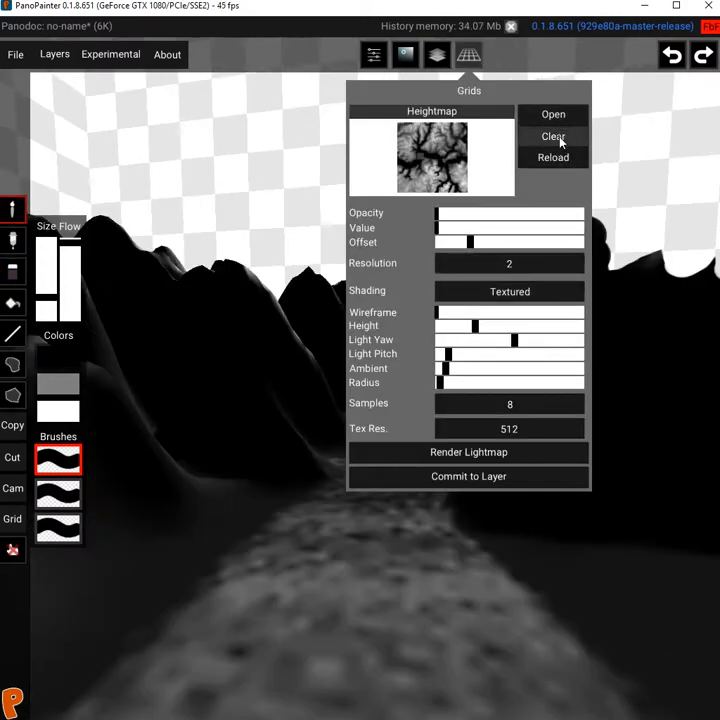
pyautogui.click(552, 136)
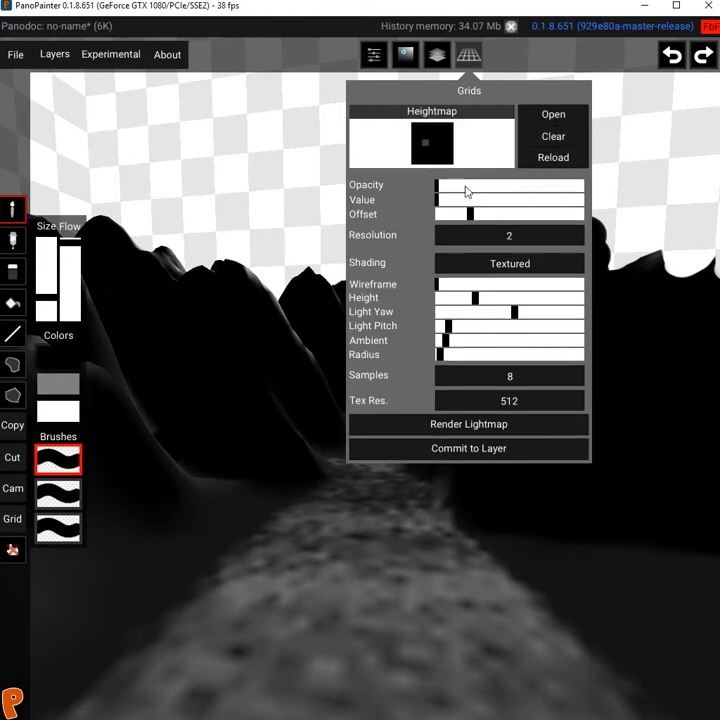
pyautogui.moveTo(464, 192); pyautogui.dragTo(536, 192)
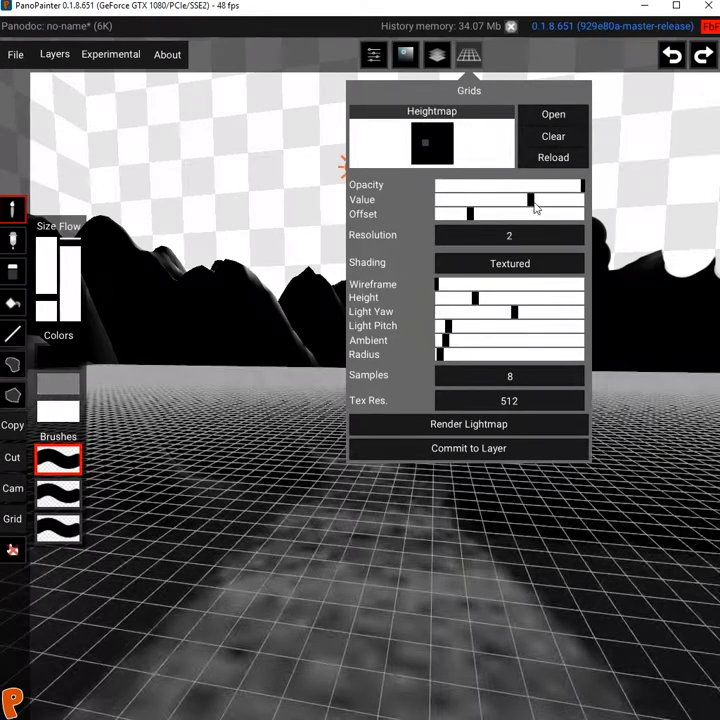